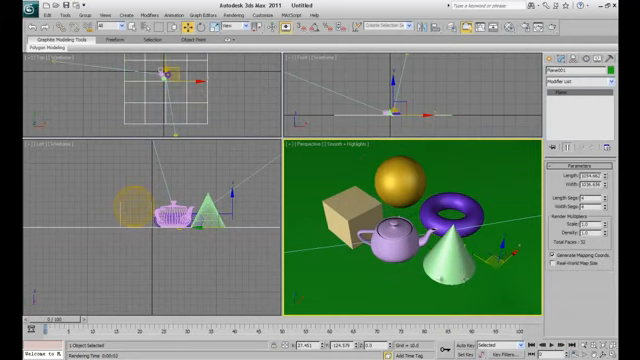
Assign a G-Buffer Object ID to a selected scene object and confirm its properties.
left_click(408, 180)
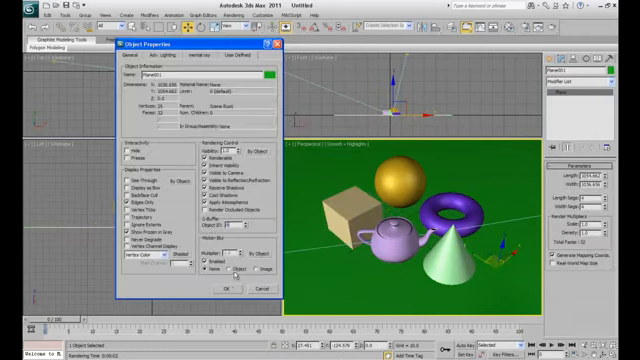
left_click(232, 288)
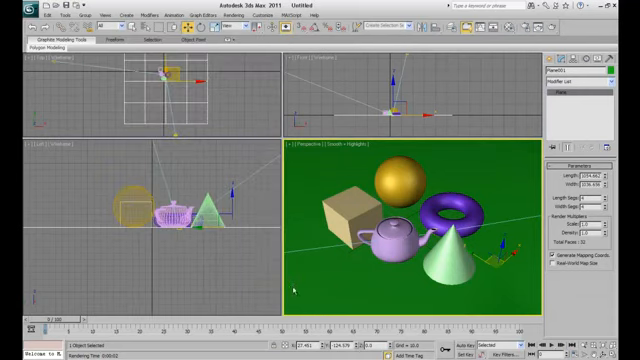
mouse_move(294, 292)
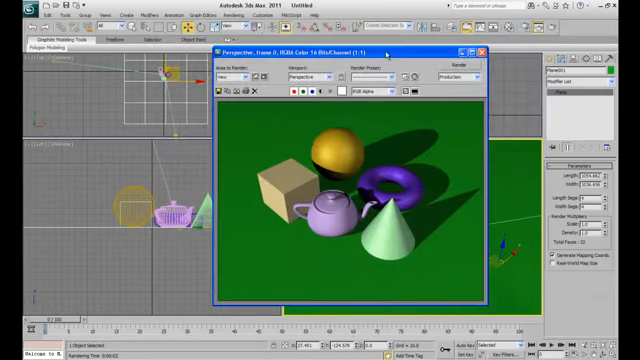
Close the rendered frame of the Perspective view.
left_click(220, 92)
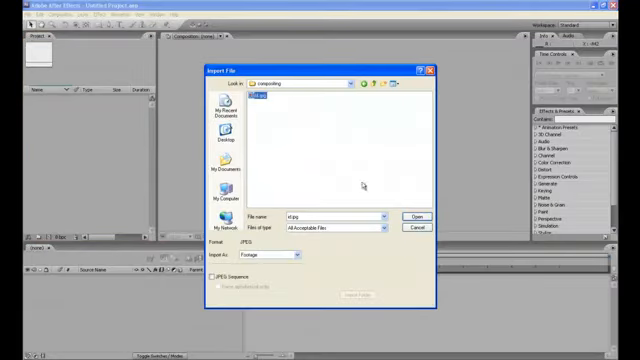
Choose the rendered teapot-scene file in the After Effects import dialog.
left_click(416, 216)
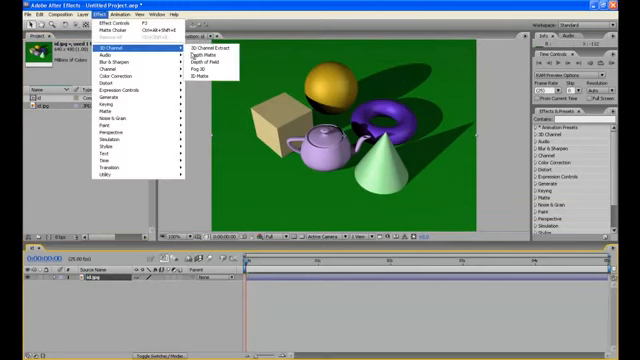
mouse_move(208, 76)
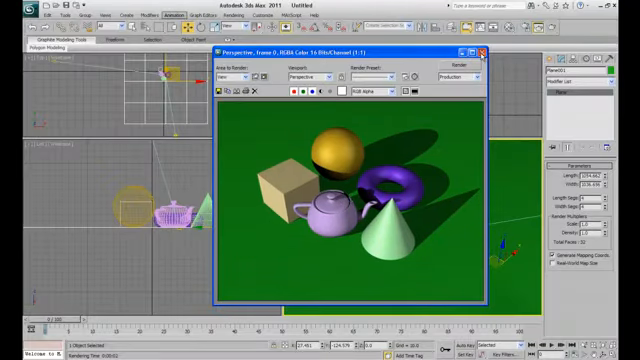
Dismiss the rendered frame and bring up Render Setup for RPF output.
left_click(484, 52)
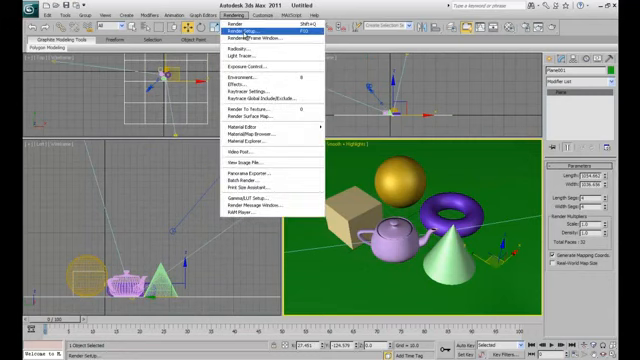
left_click(246, 32)
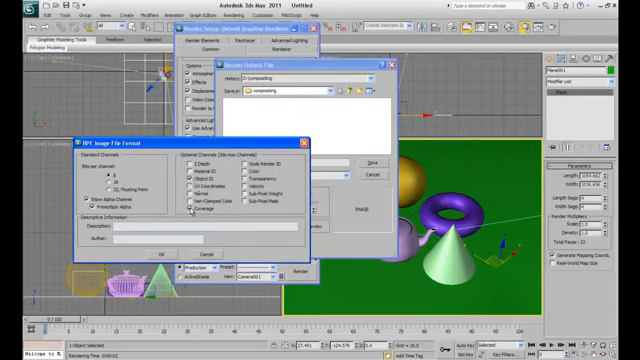
Confirm the RPF G-buffer channel options for the output file.
left_click(164, 210)
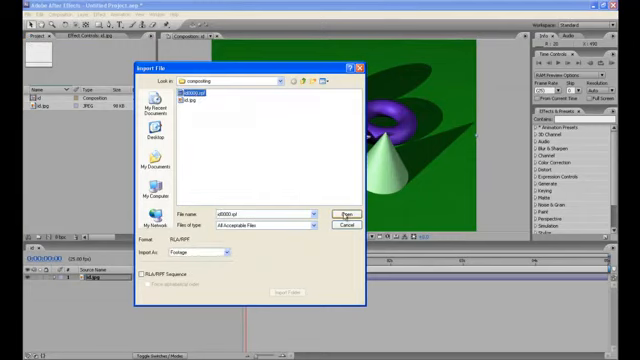
Import the saved .rpf render file into After Effects.
left_click(336, 212)
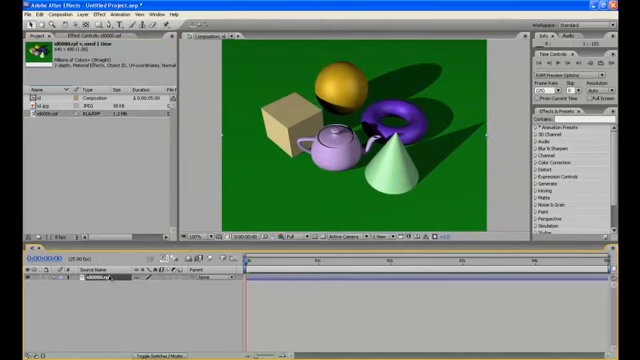
Apply a 3D Channel ID Matte to the RPF layer to isolate one object.
left_click(80, 14)
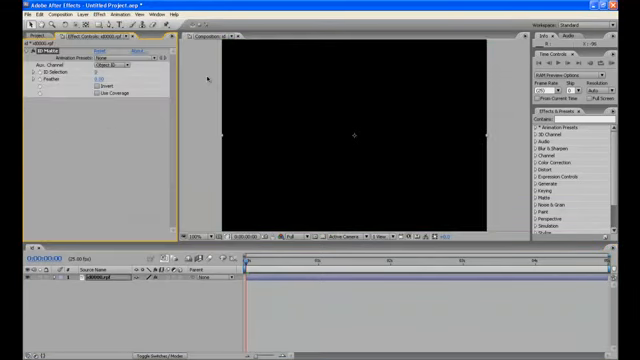
mouse_move(398, 102)
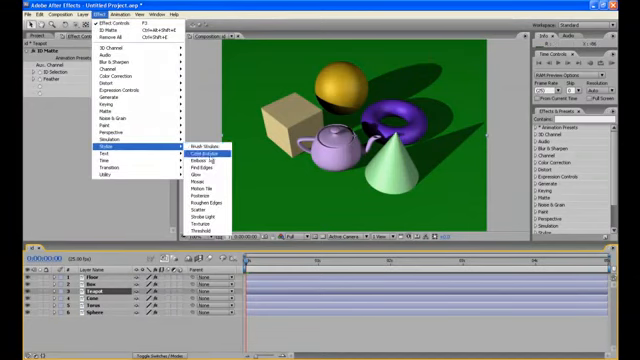
Add the Stylize Glow effect to the teapot layer.
left_click(202, 152)
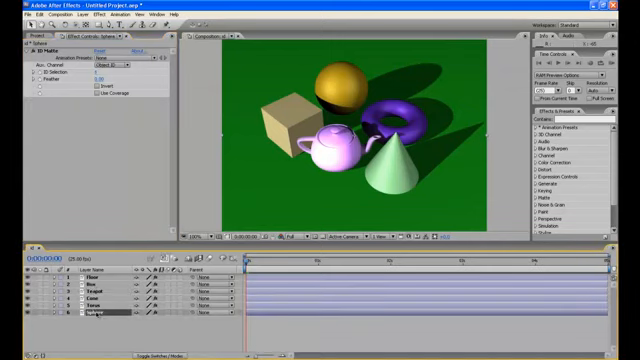
Add the Colorama color-mapping effect to the sphere layer.
left_click(52, 14)
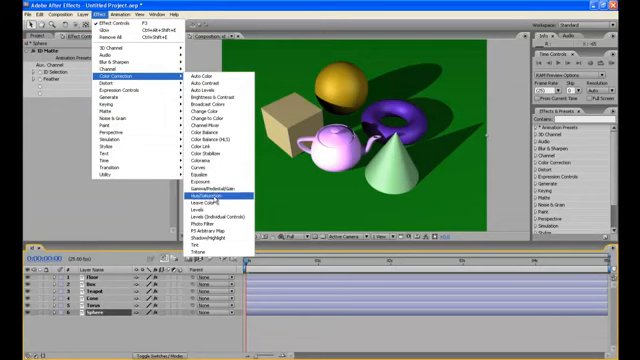
left_click(214, 200)
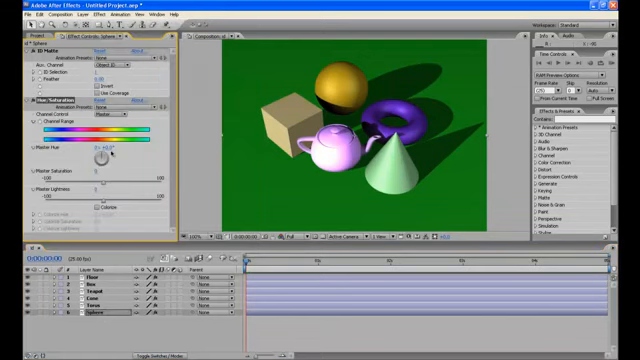